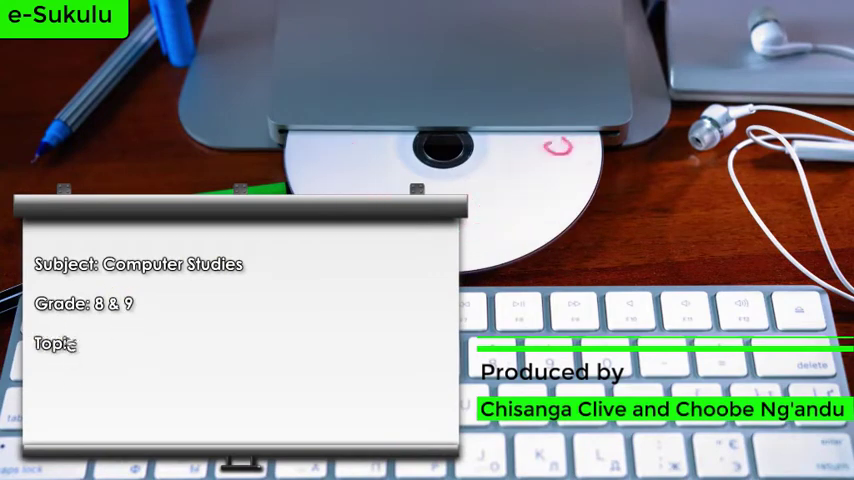
type("Introduction to Comput")
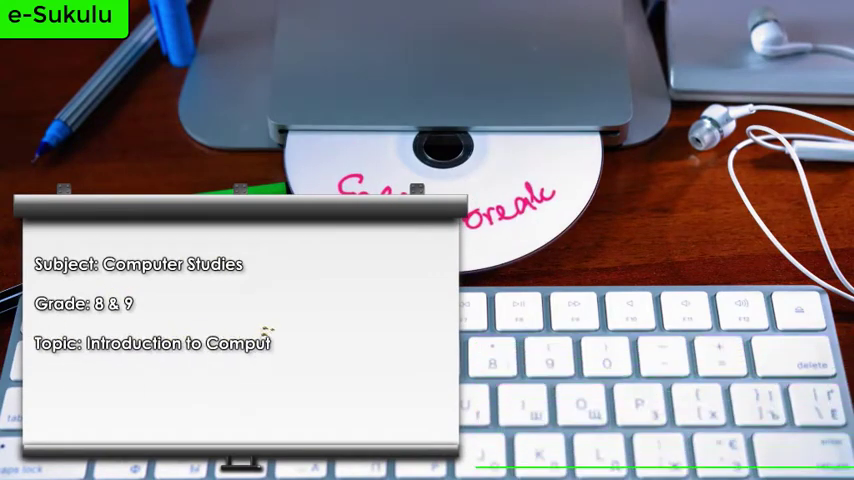
type("er Studies")
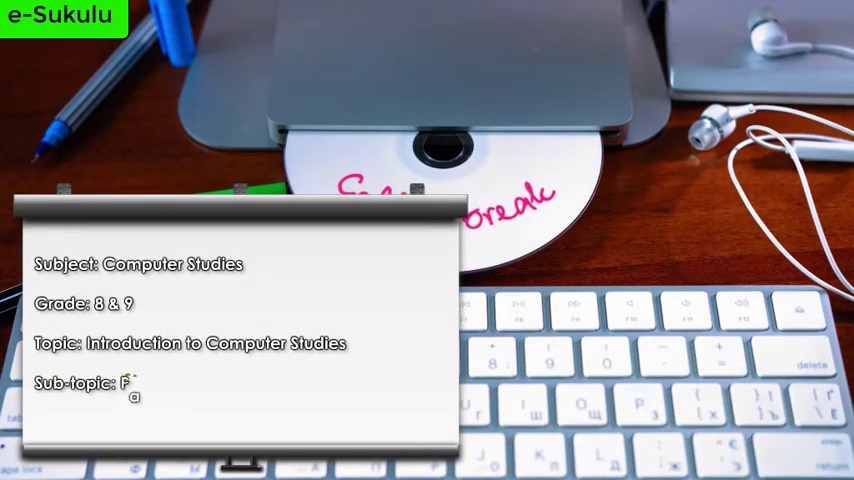
type("Parts of a computer")
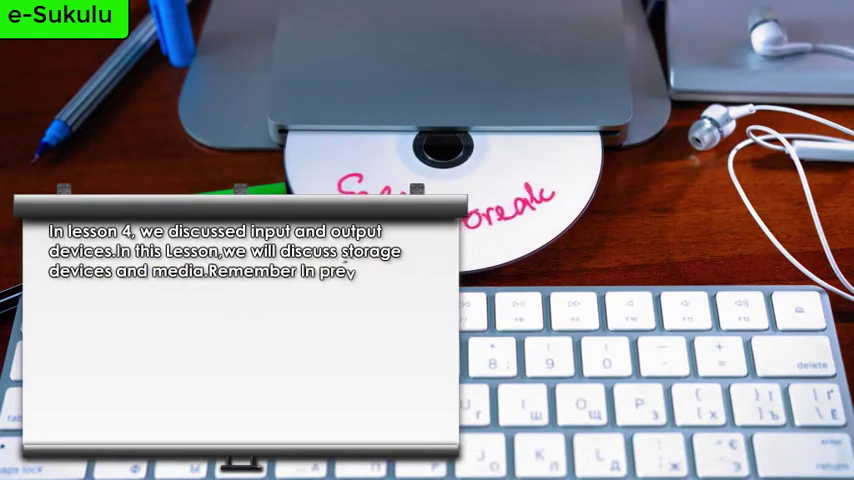
type("ous lessons,we menti")
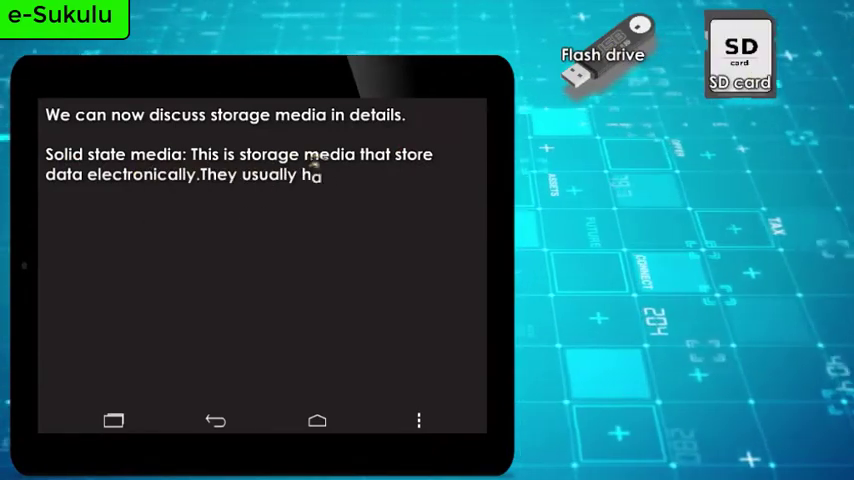
type("have no moving parts.A fla")
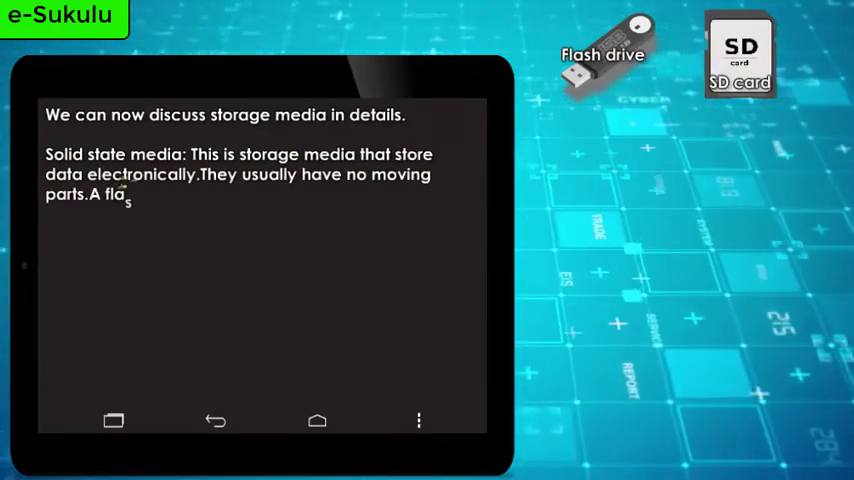
type("sh drive and an SD card are")
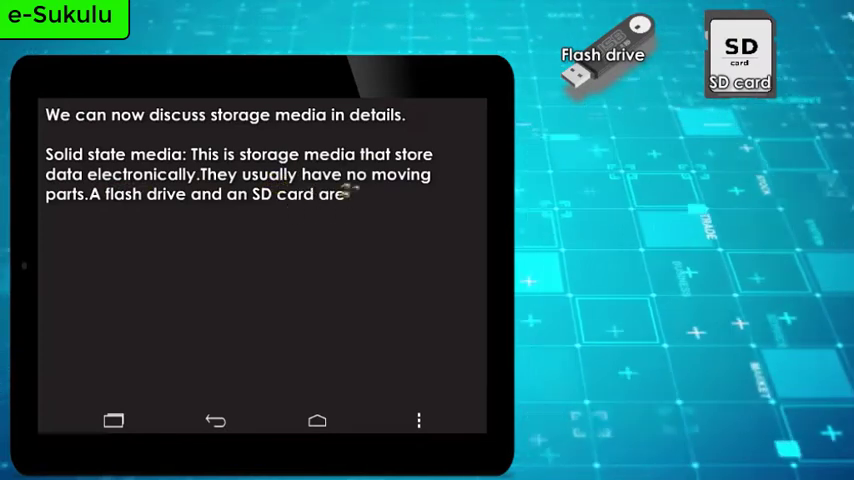
type("good examples of such med")
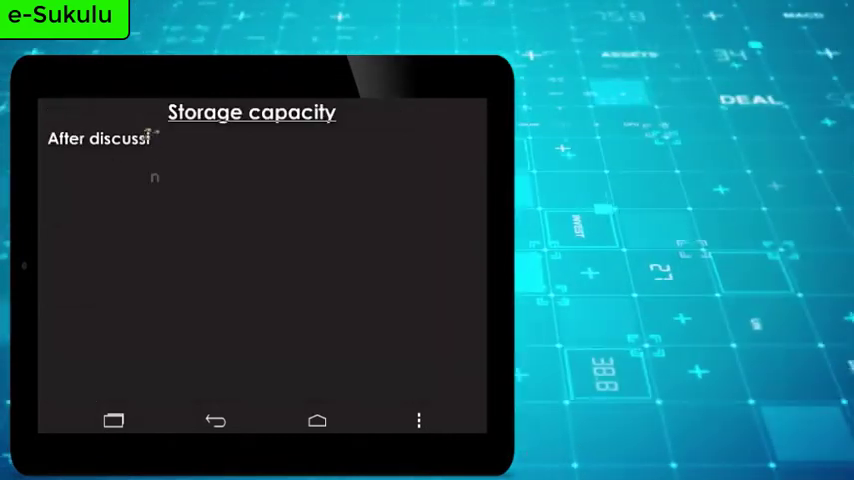
type("ng storage devices and media,we")
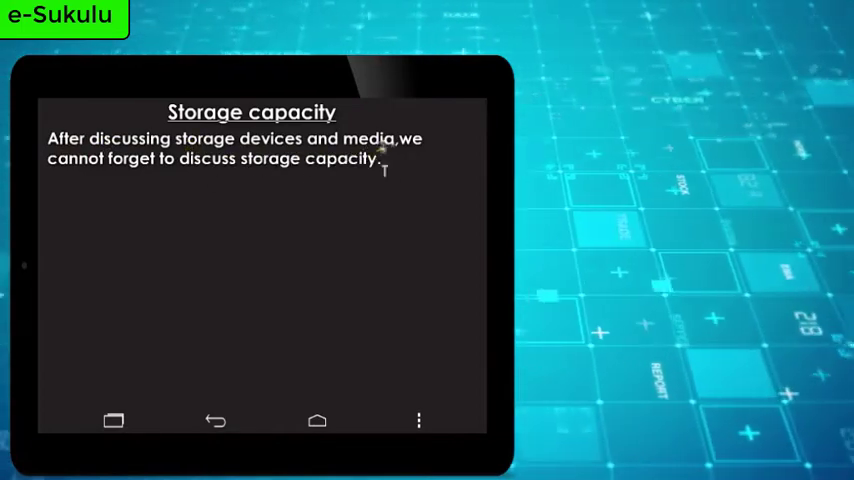
type("This refers to the amount")
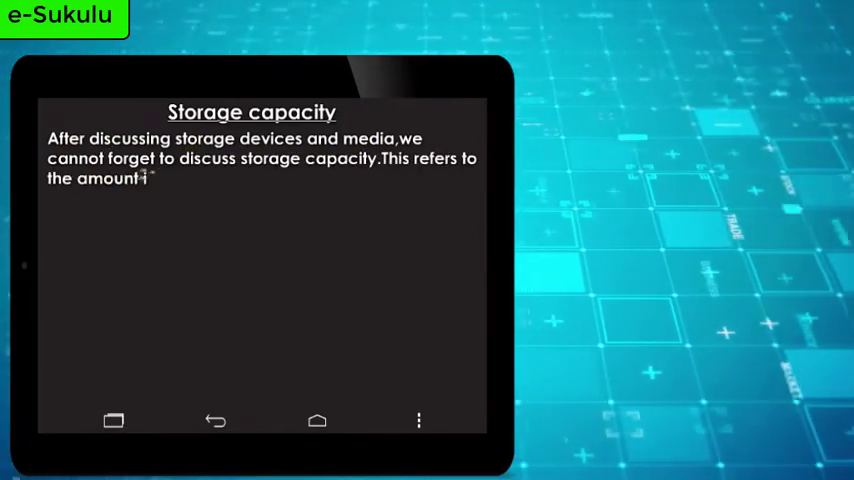
type("information a storage dev")
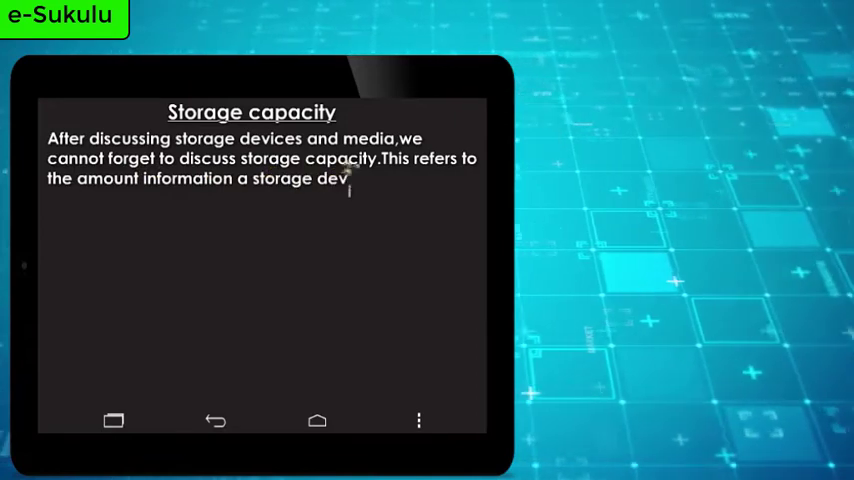
type("ce can store.Just like co")
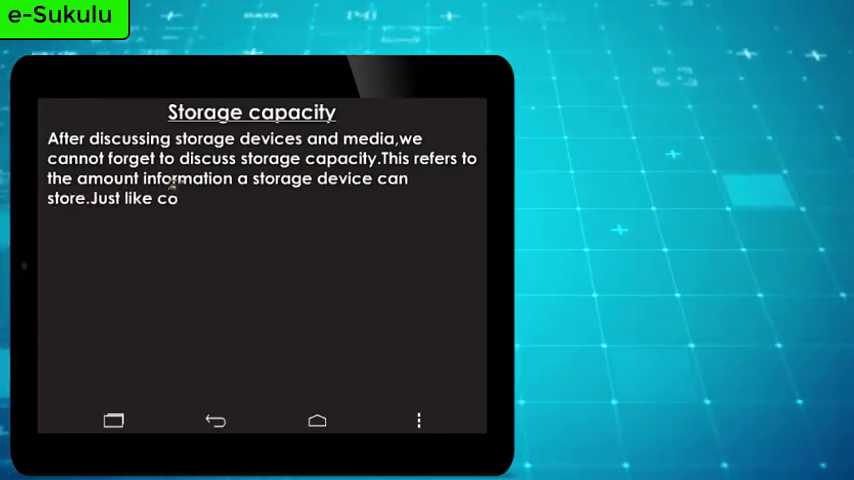
type("ntainers of water or other liquids have")
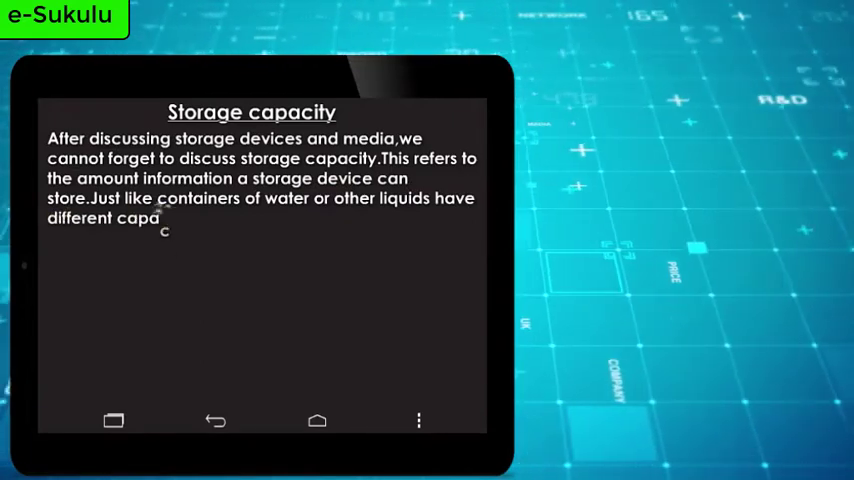
type("cities measured in milili")
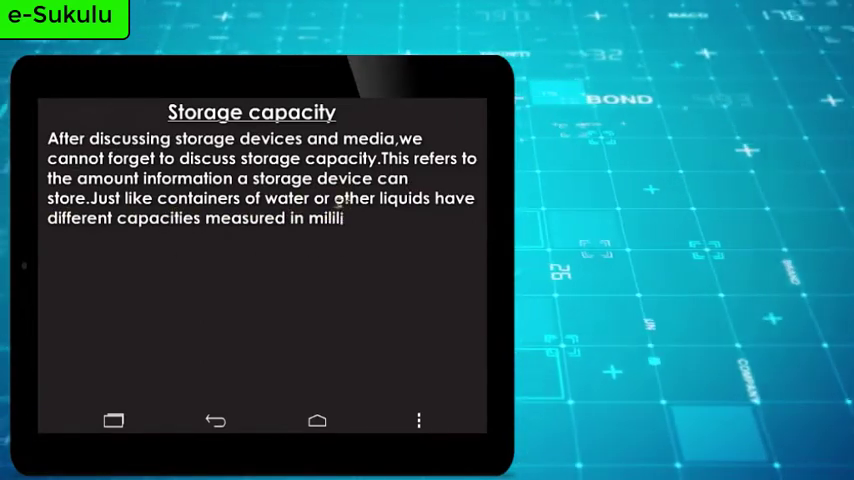